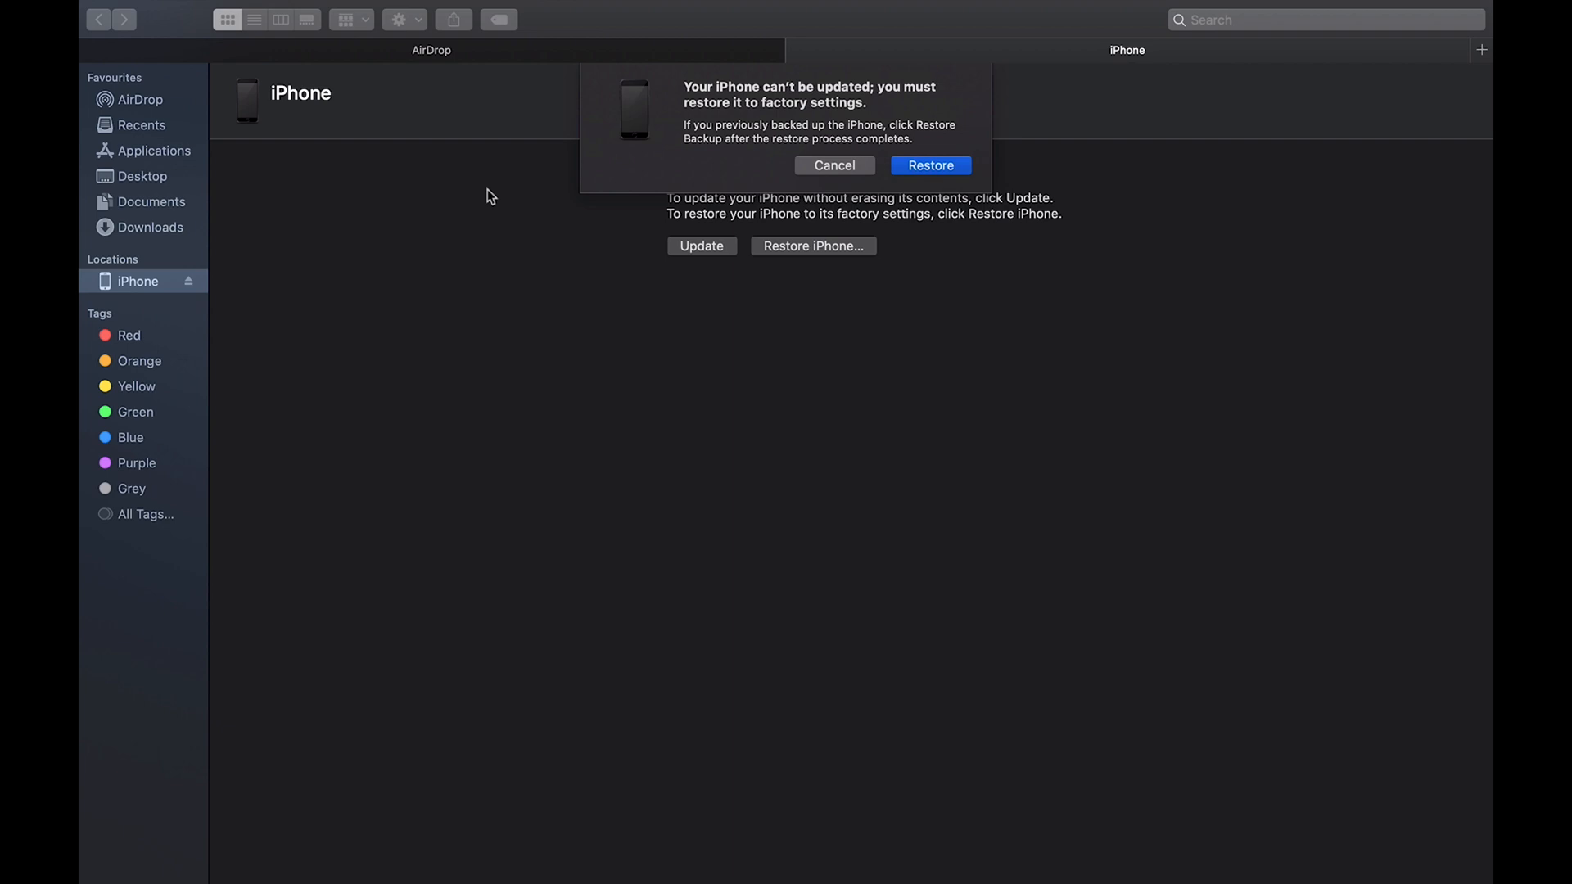
{"action": "mouse_move", "coordinate": [875, 59]}
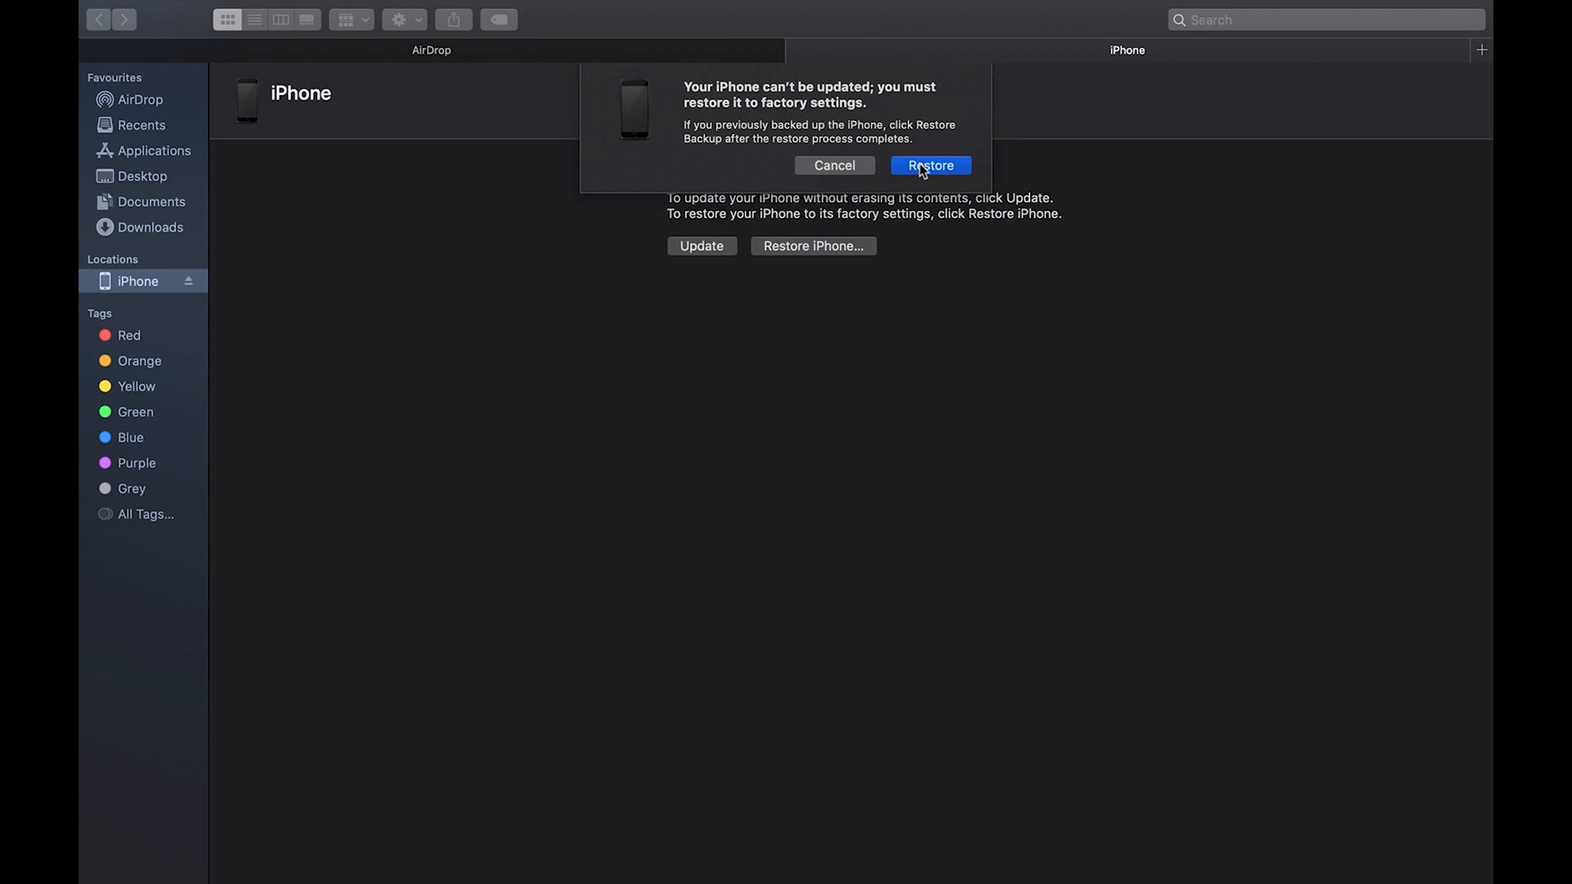
- Accept the 'Your iPhone can't be updated' alert by choosing Restore
{"action": "left_click", "coordinate": [928, 165]}
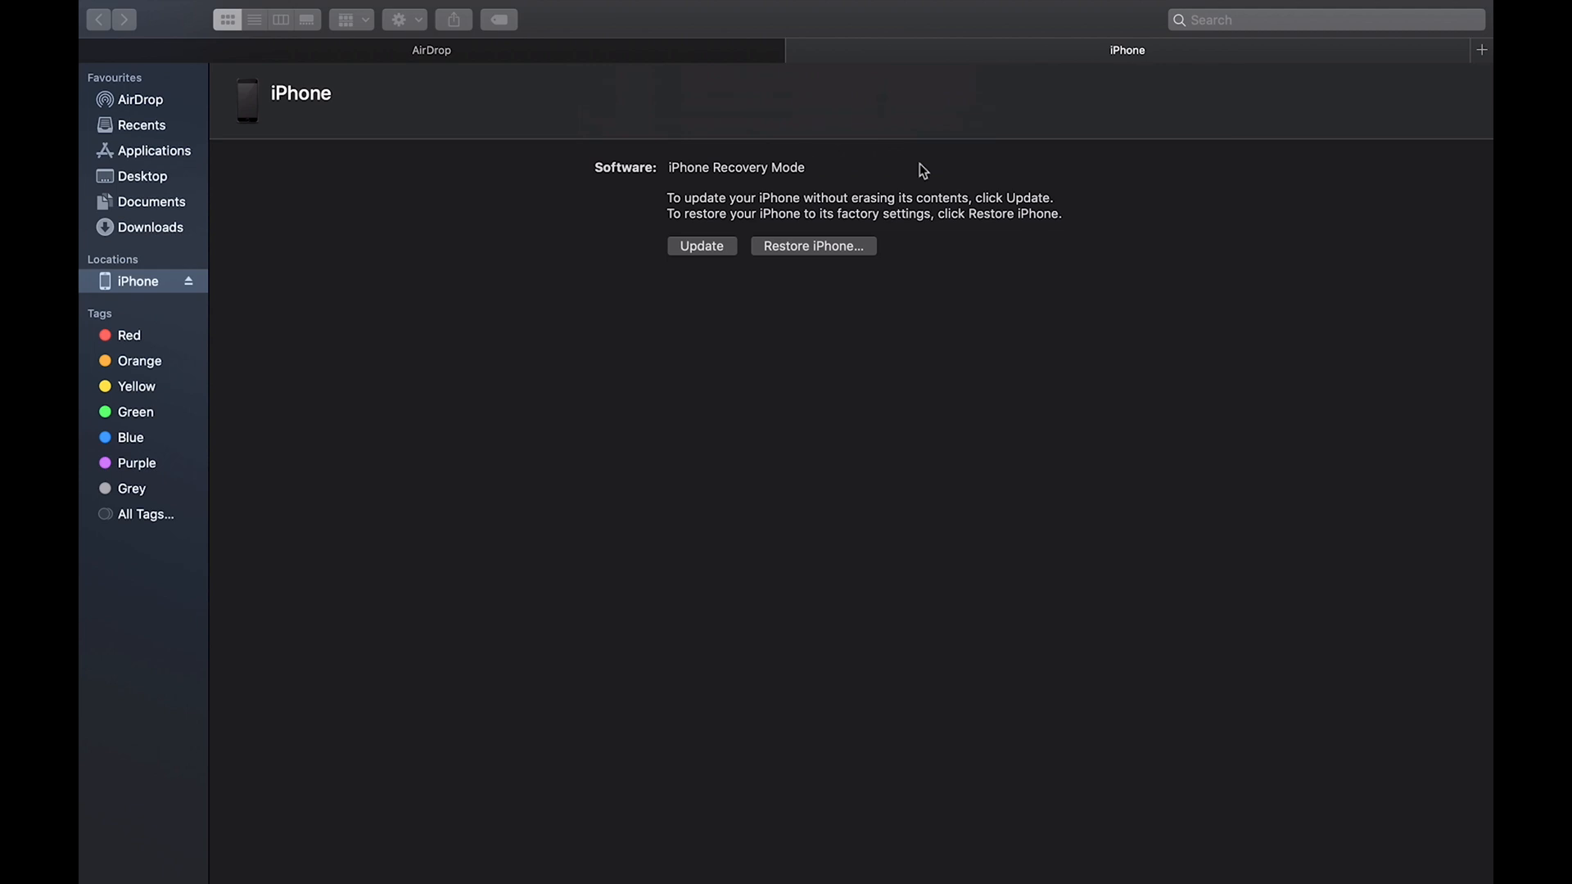
- Start Restore iPhone and confirm Restore and Update to erase and reinstall the software
{"action": "left_click", "coordinate": [813, 245]}
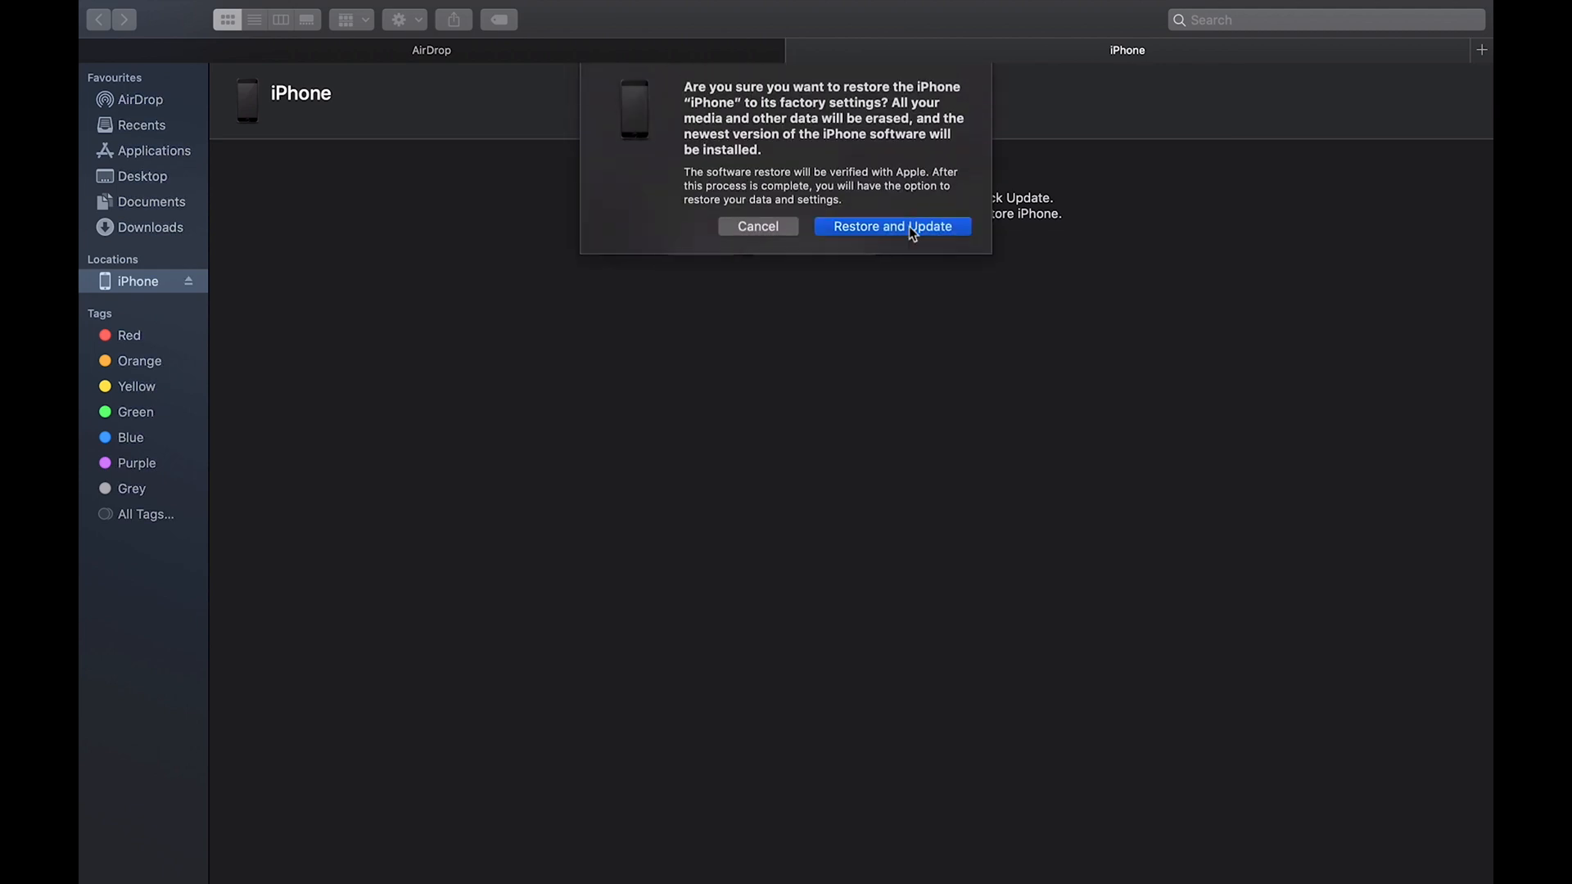
{"action": "left_click", "coordinate": [890, 226]}
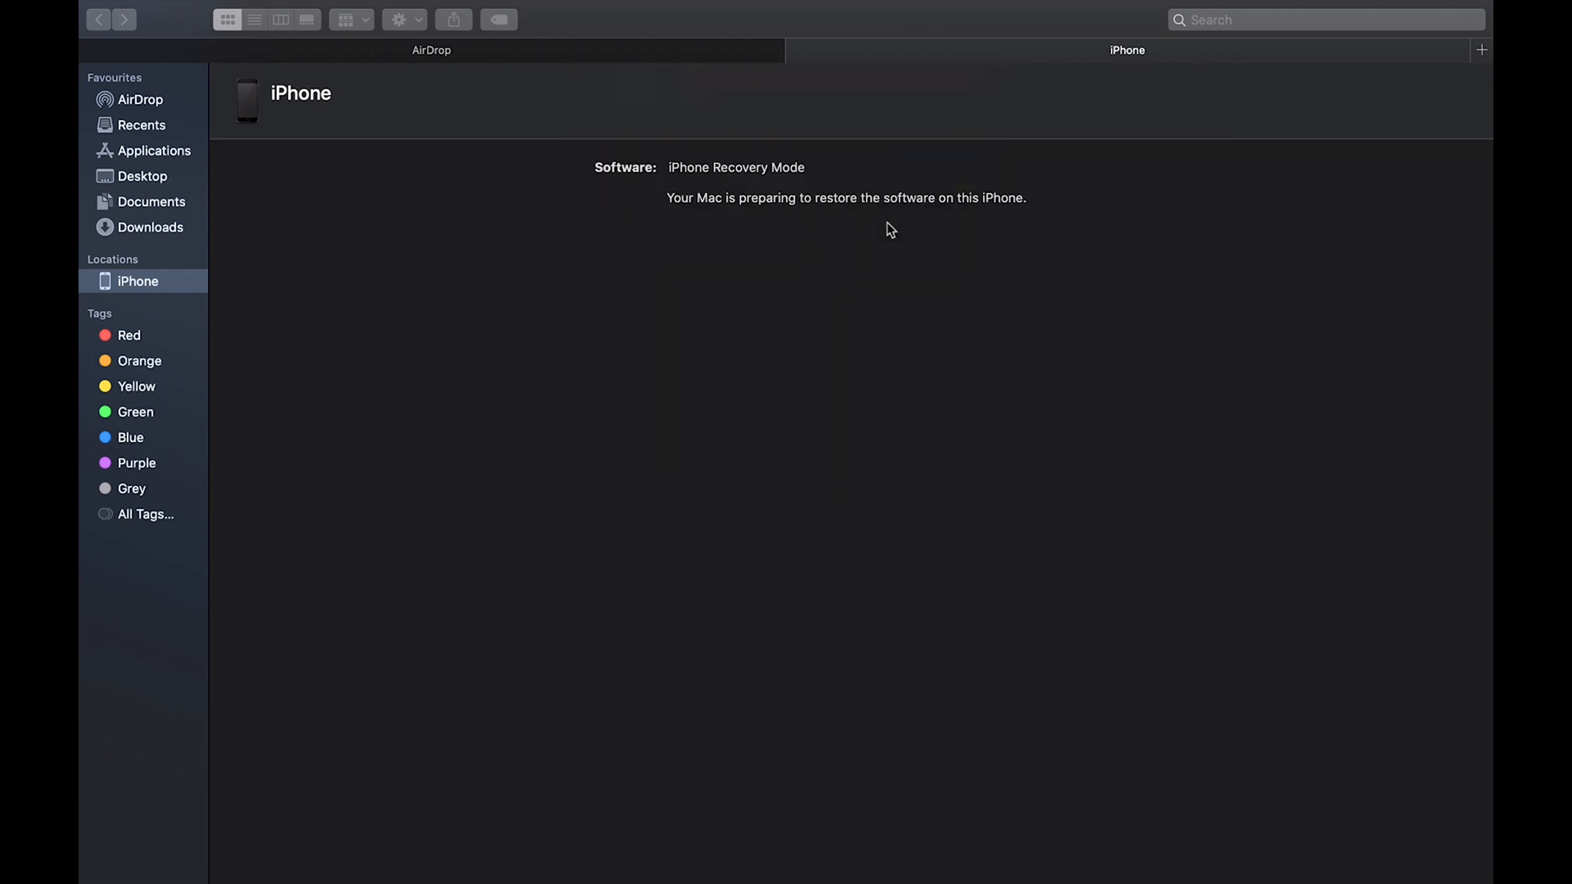